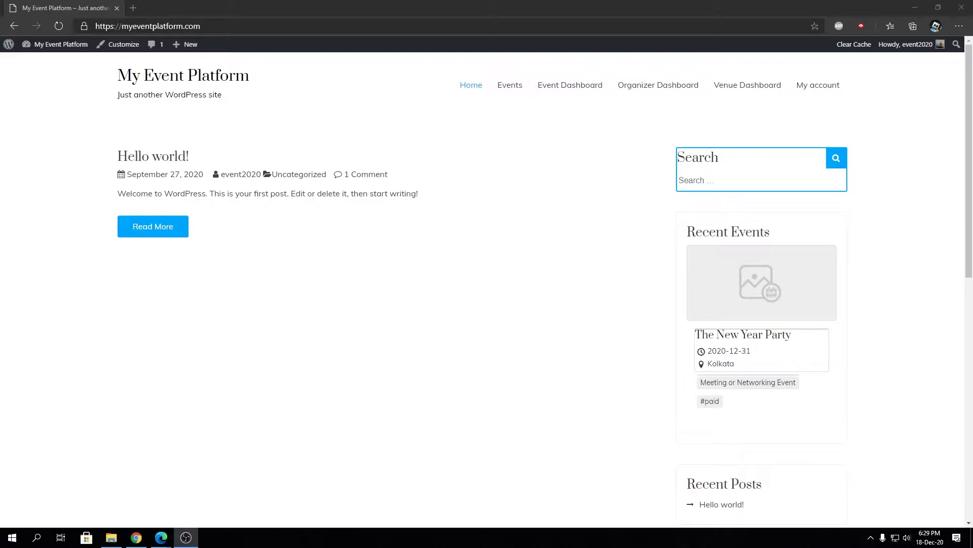
mouse_move(633, 194)
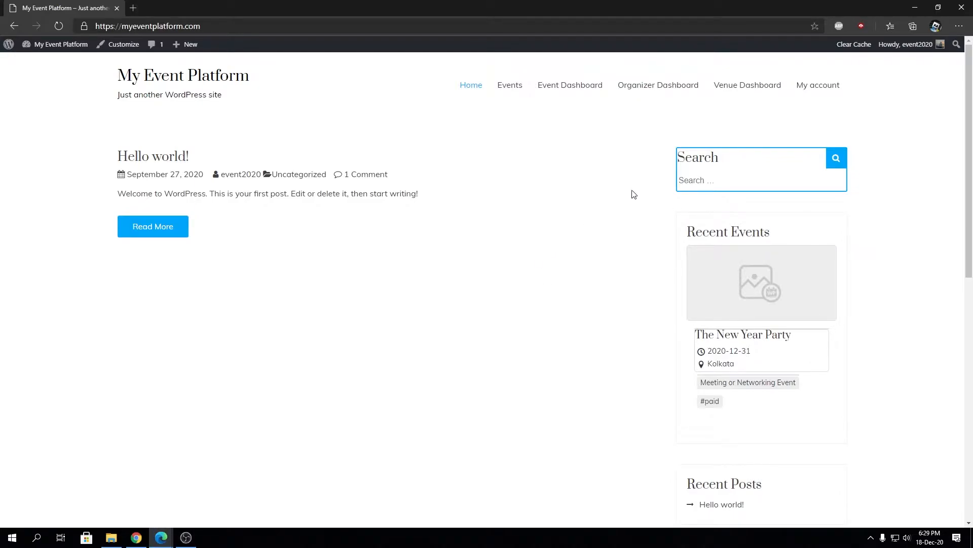
mouse_move(595, 178)
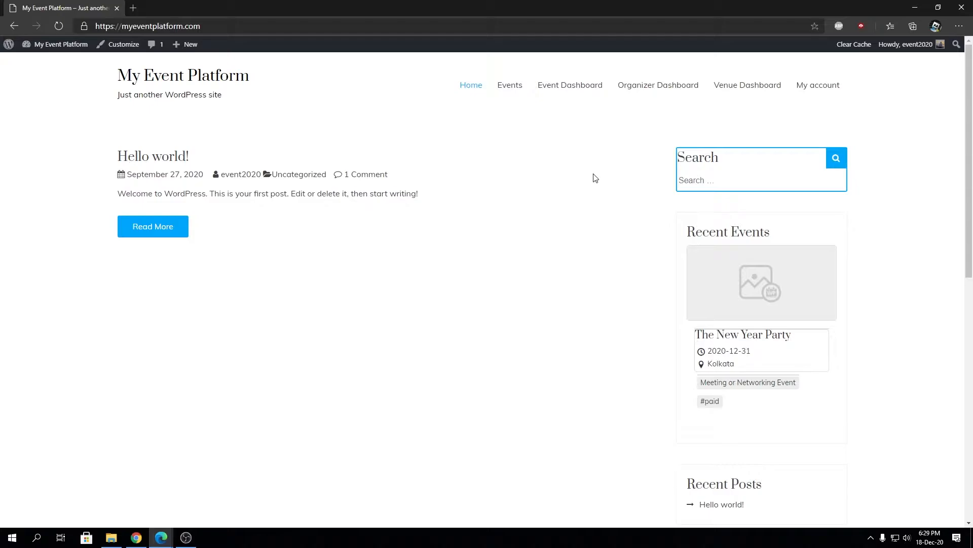
mouse_move(872, 242)
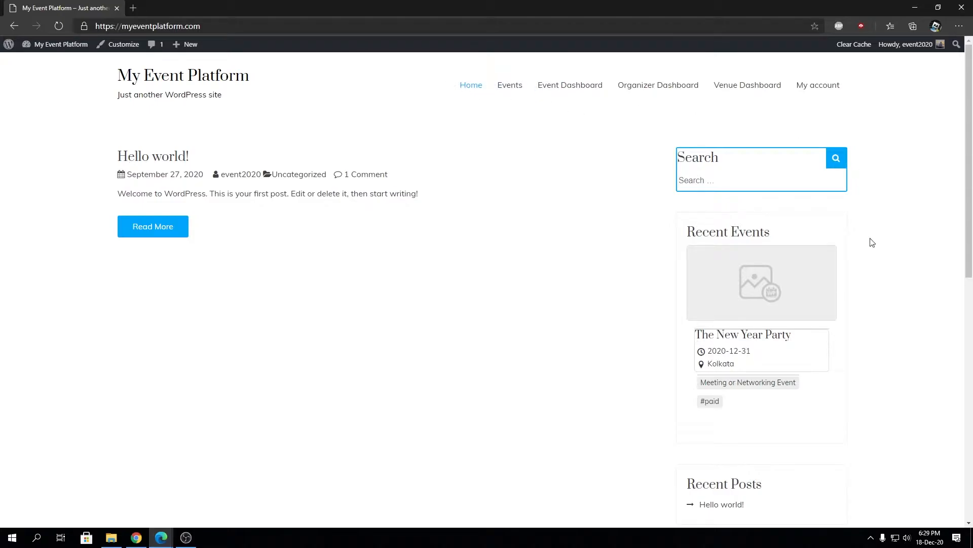
mouse_move(817, 85)
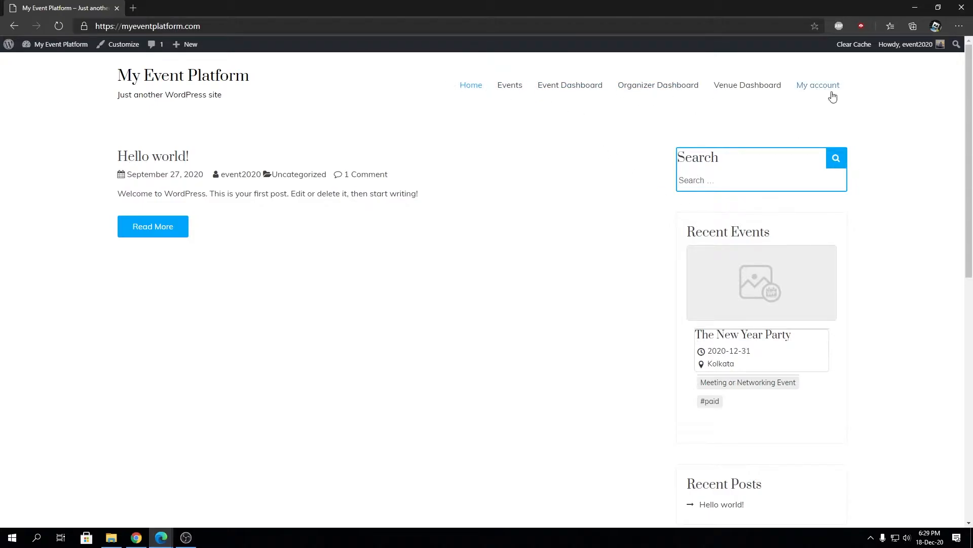
- Open the Customizer on the primary header menu and show the add-items panel
scroll(down, 3)
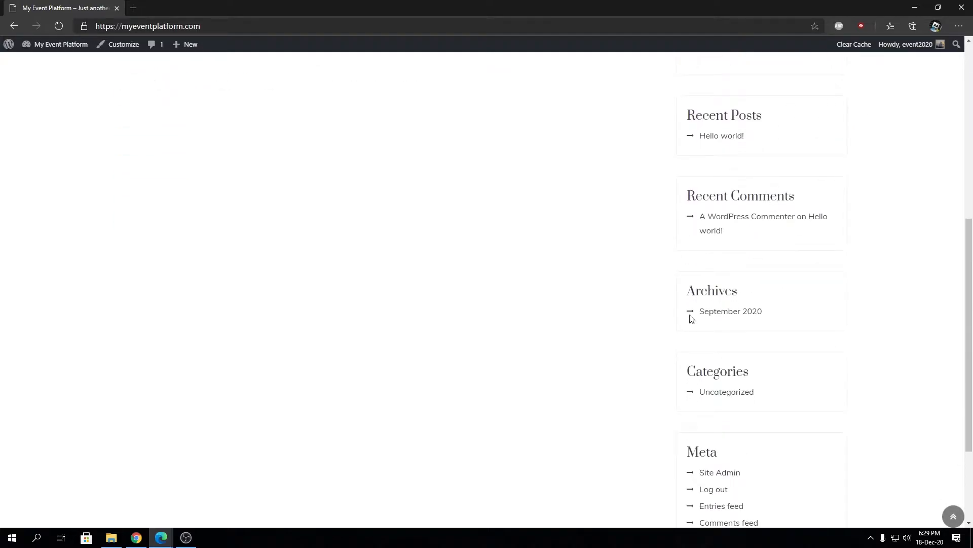
scroll(down, 3)
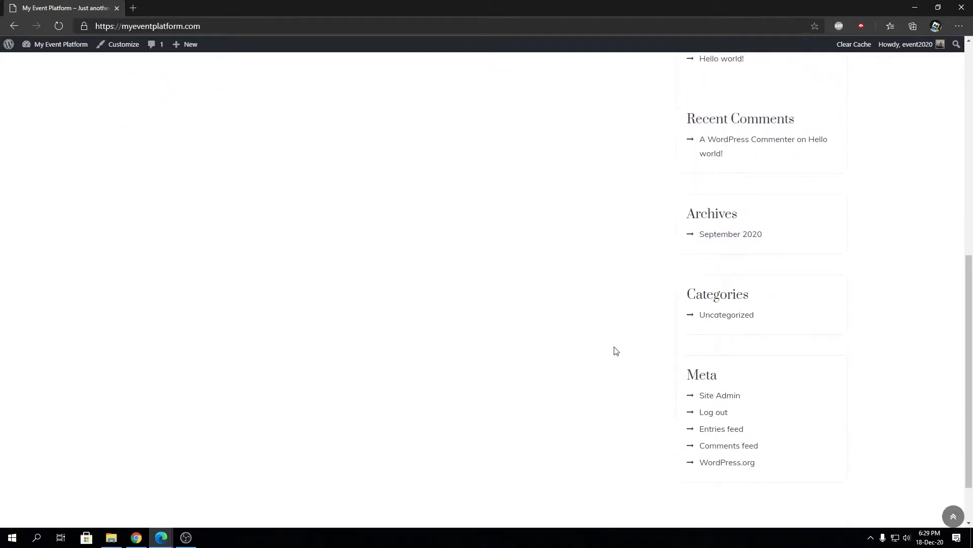
scroll(up, 3)
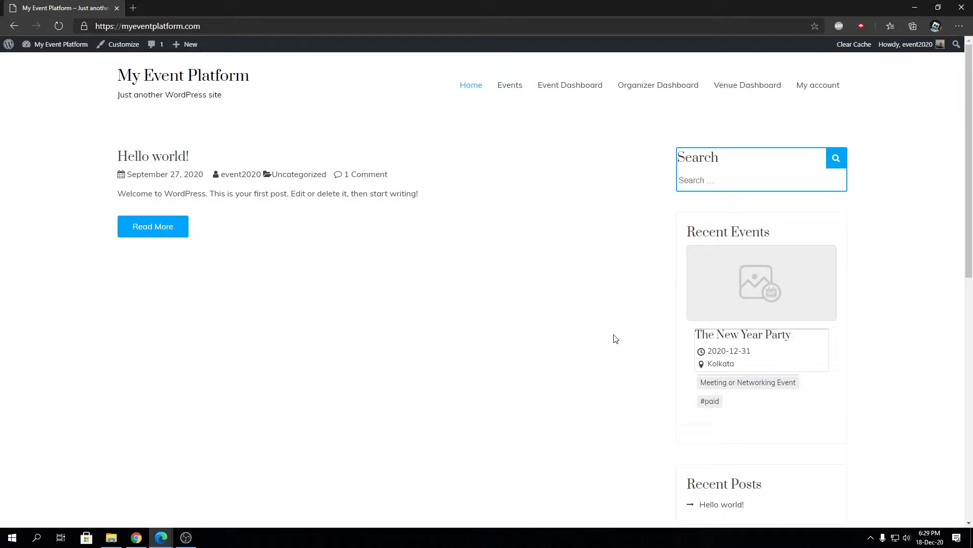
mouse_move(470, 85)
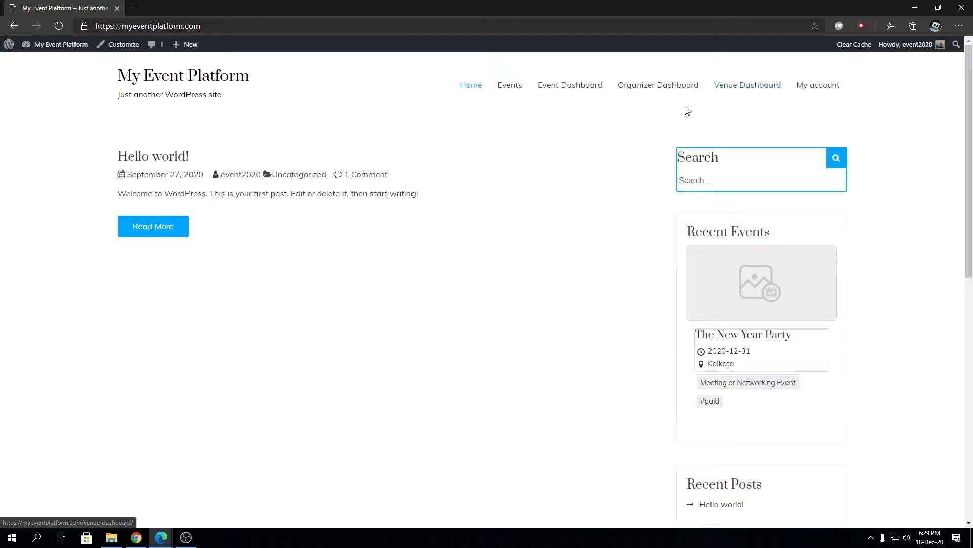
mouse_move(818, 85)
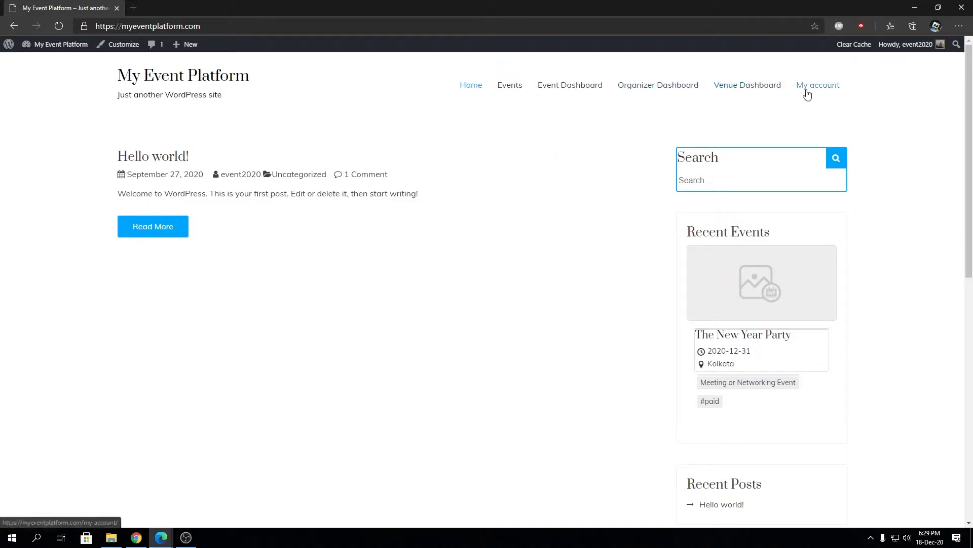
mouse_move(803, 91)
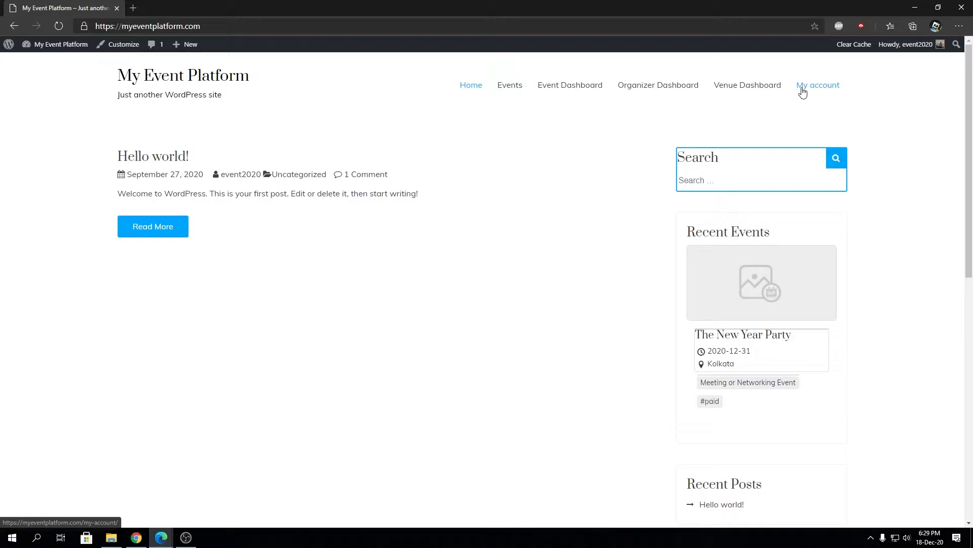
mouse_move(123, 44)
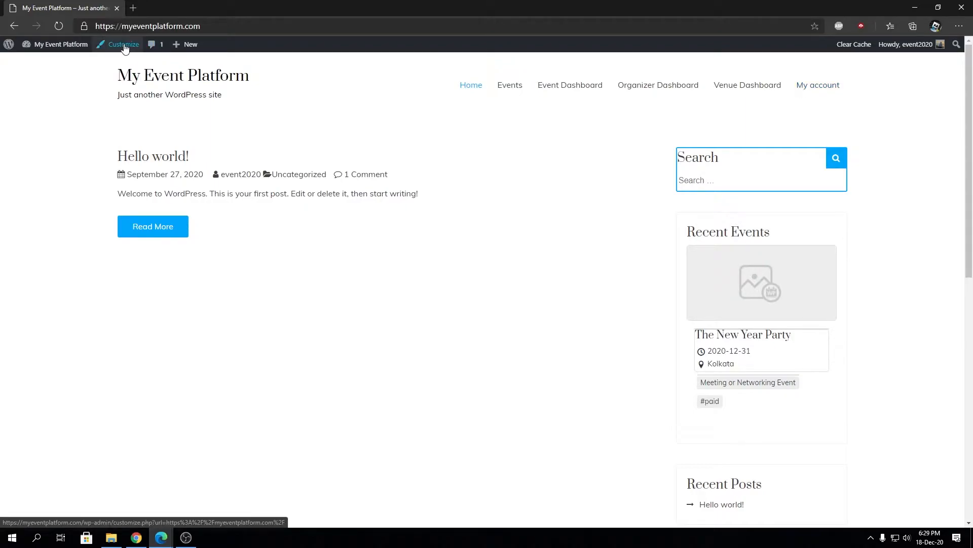
click(122, 44)
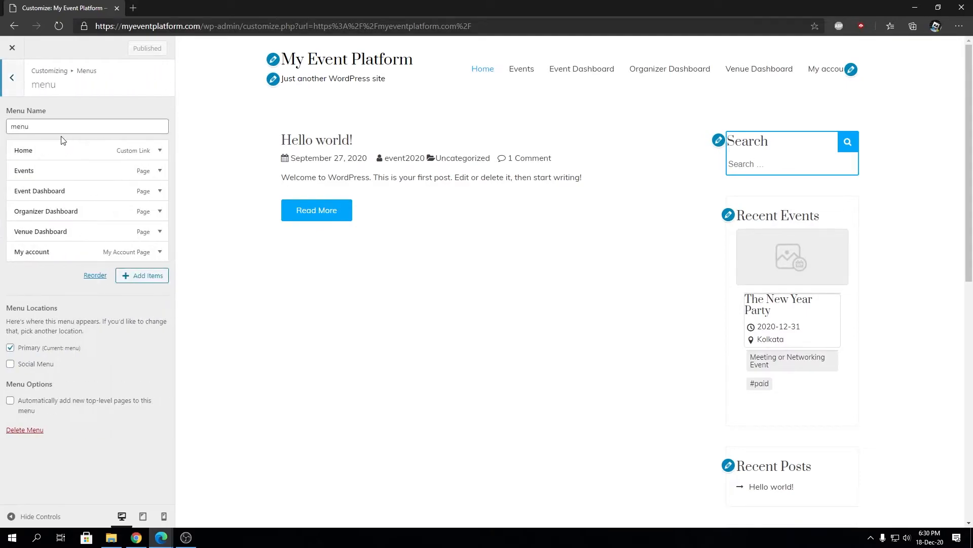
mouse_move(141, 275)
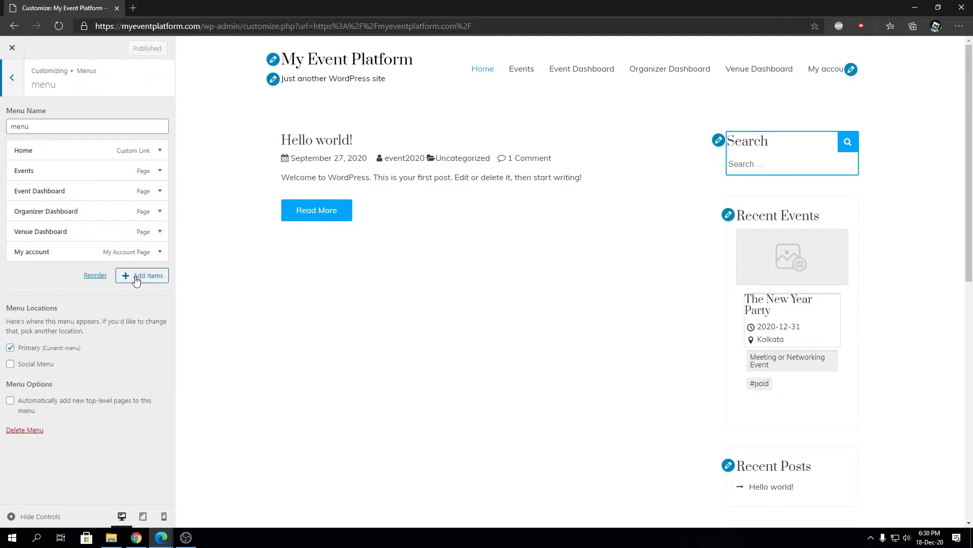
click(142, 275)
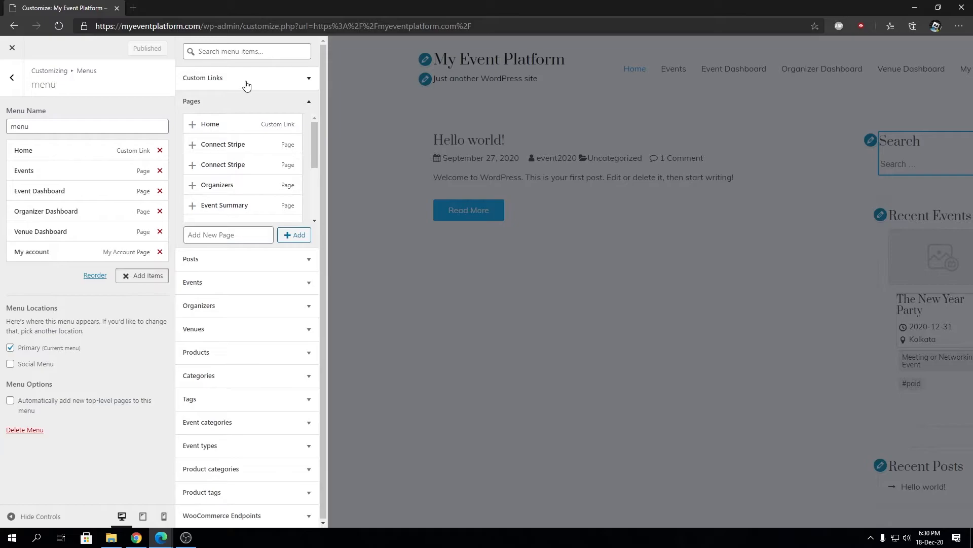
- Add a 'Logout' custom link using the myeventplatform.com wp-login.php?action=logout URL
click(247, 77)
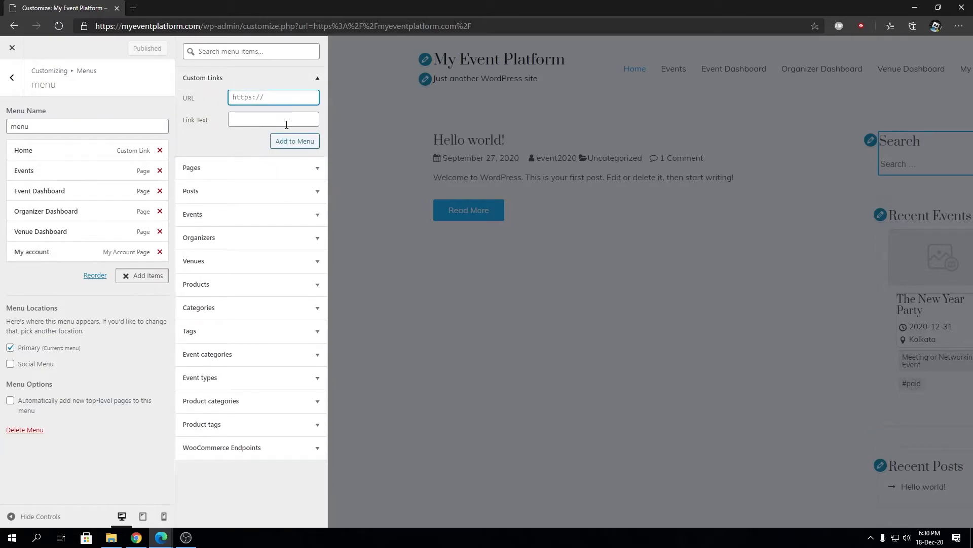
click(272, 119)
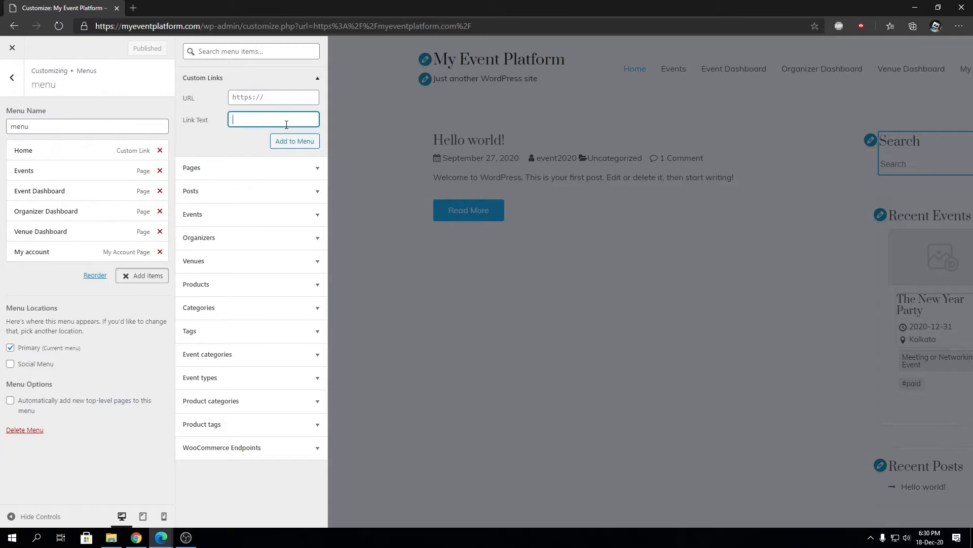
text(Logout)
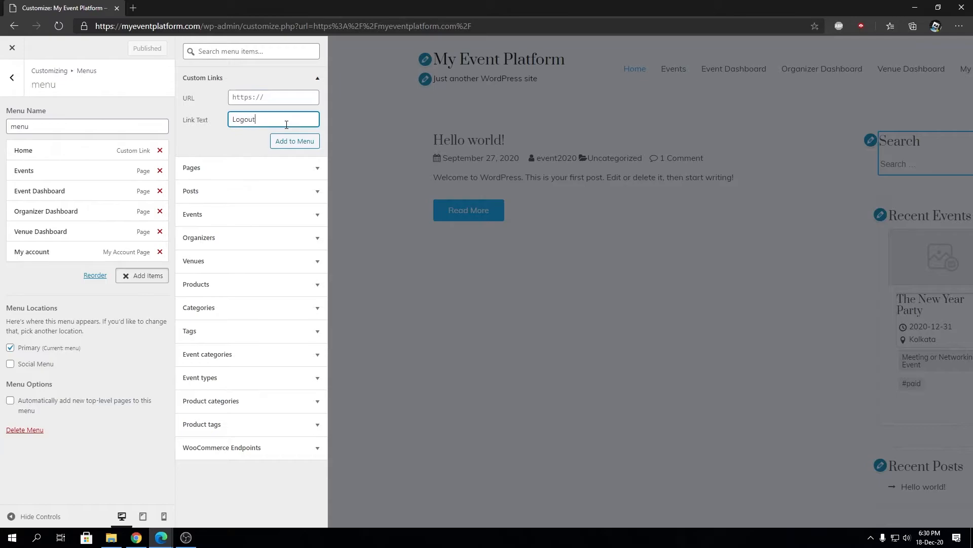
click(274, 97)
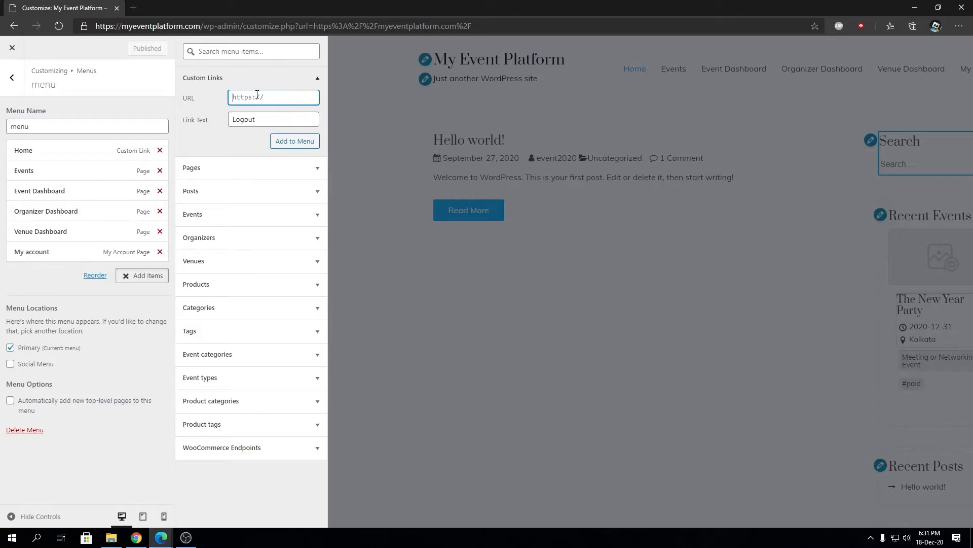
text(http://)
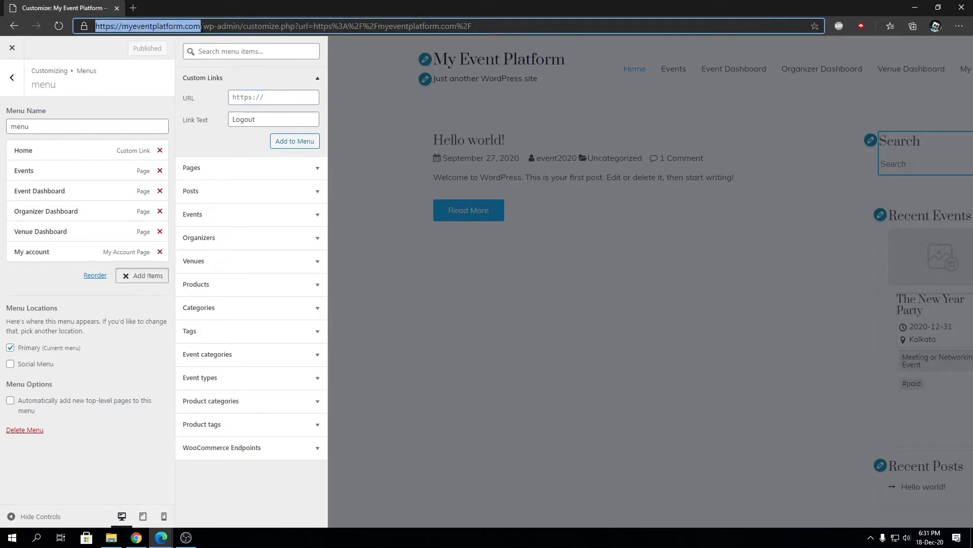
text(/myeventplatform.com/)
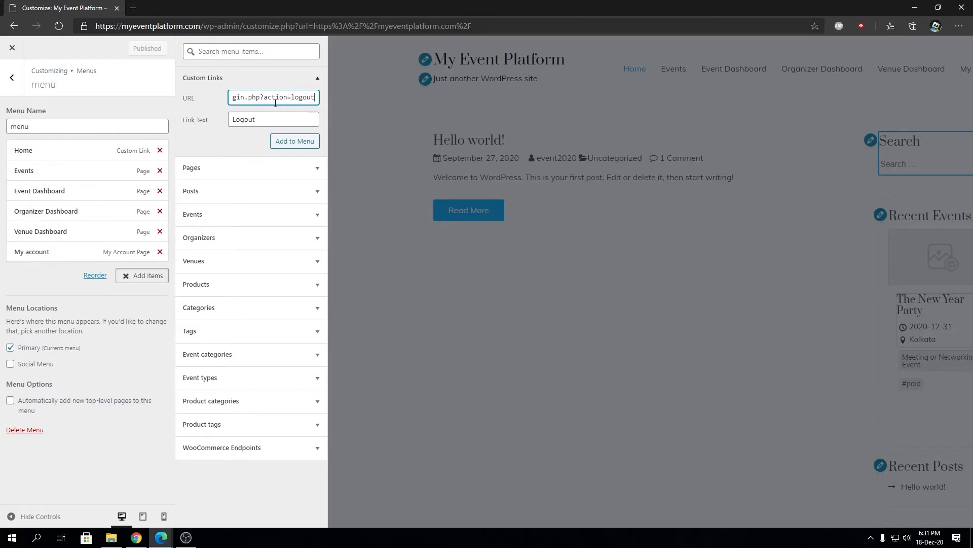
click(294, 141)
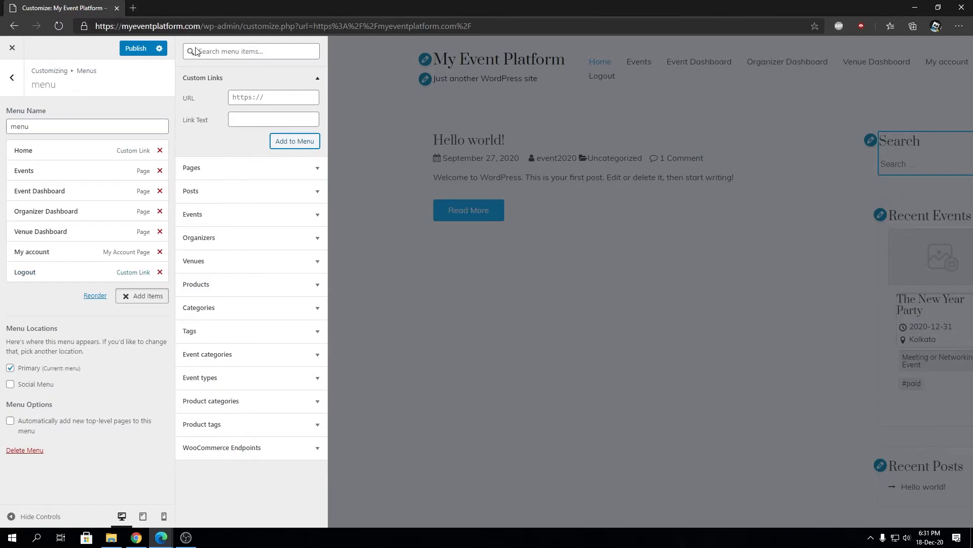
- Publish the menu with the Logout link and close the Customizer
click(135, 49)
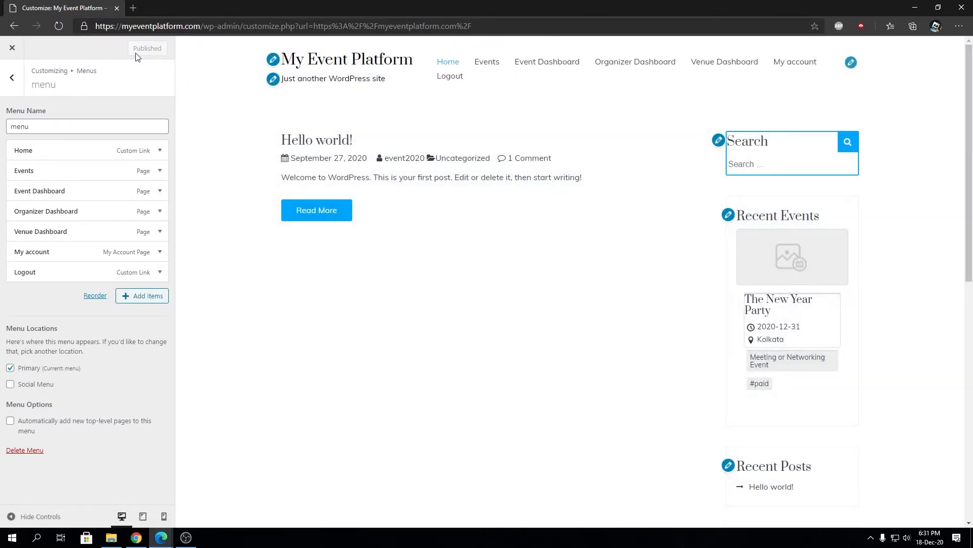
mouse_move(69, 274)
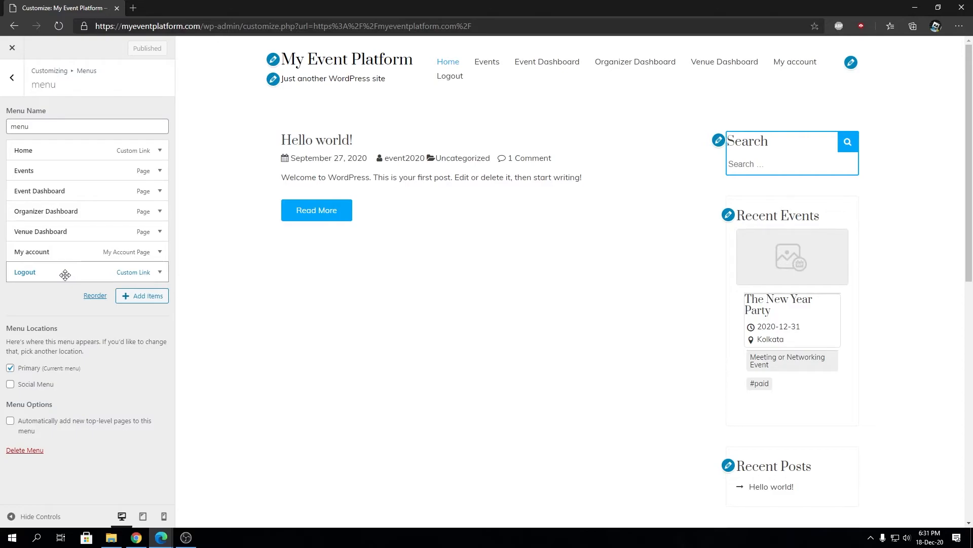
mouse_move(125, 91)
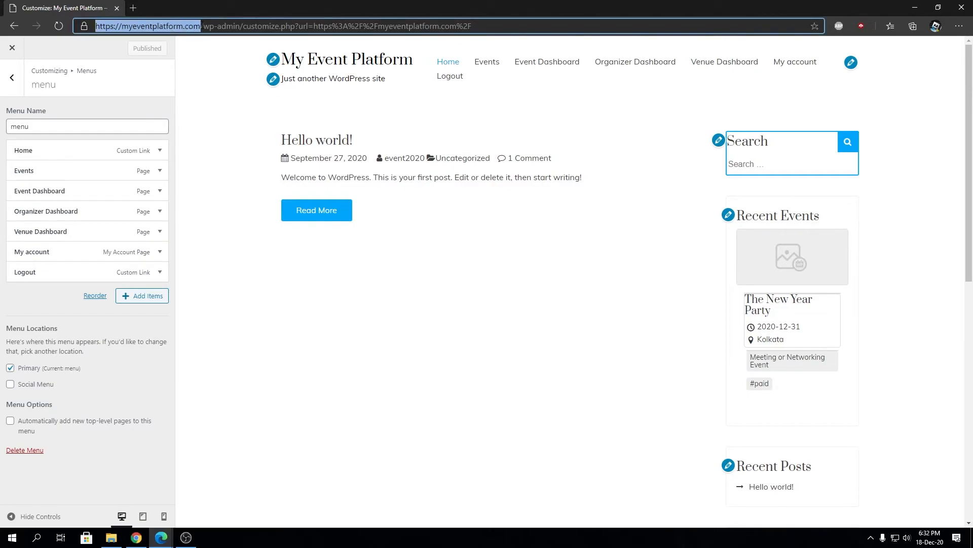
mouse_move(427, 260)
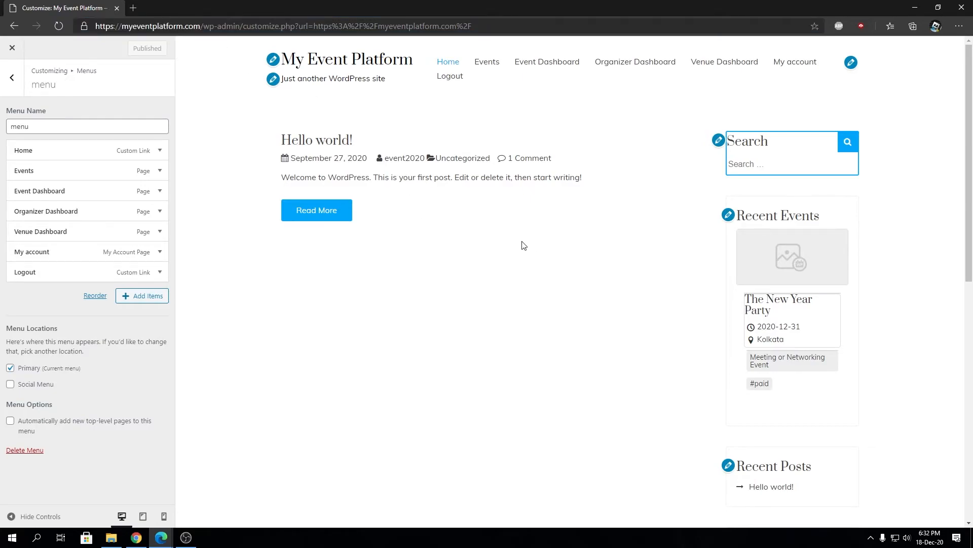
click(12, 48)
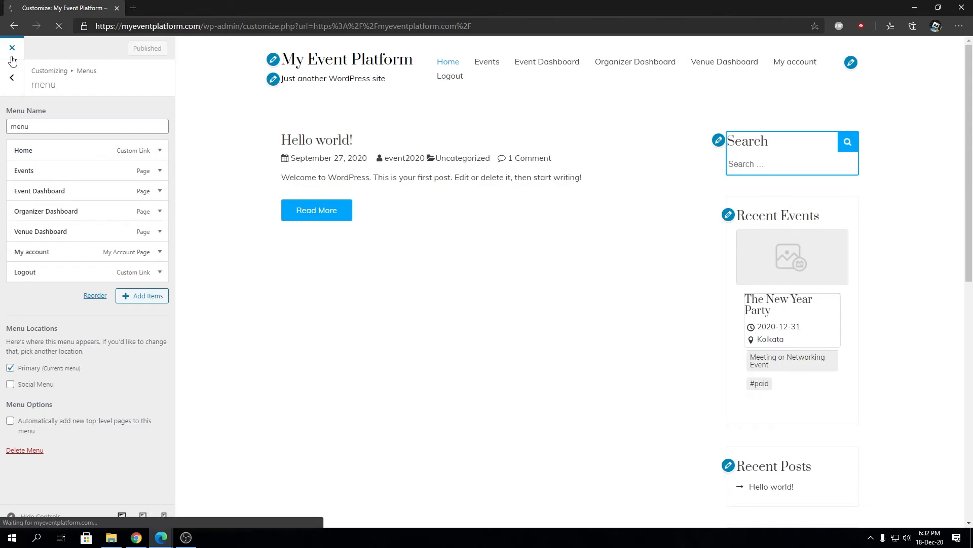
- Follow the live header's Logout link to reach the log-out confirmation page
click(11, 47)
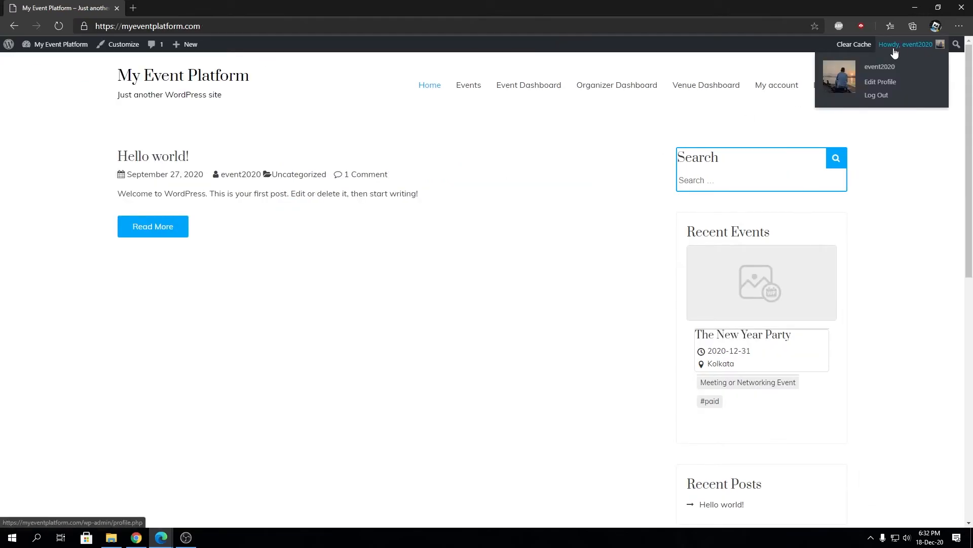
mouse_move(826, 85)
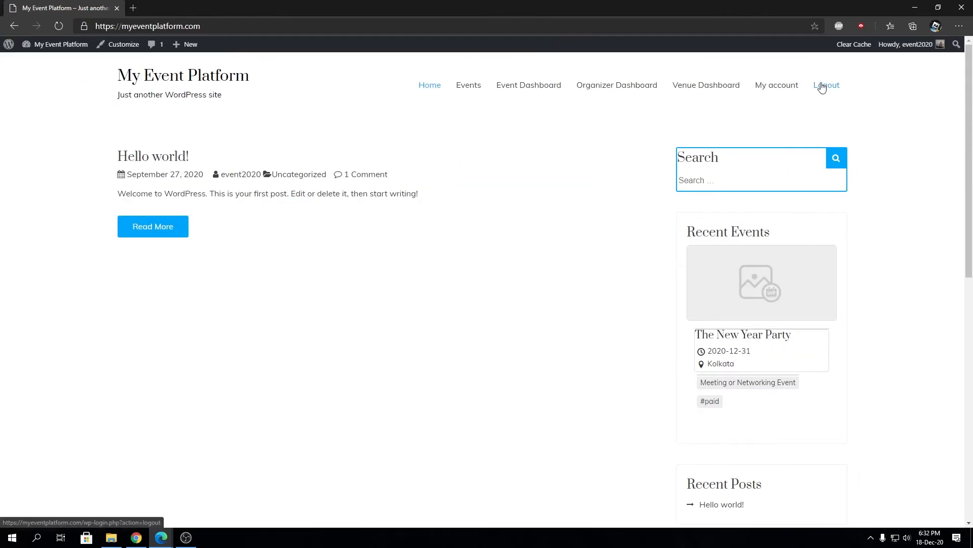
click(827, 86)
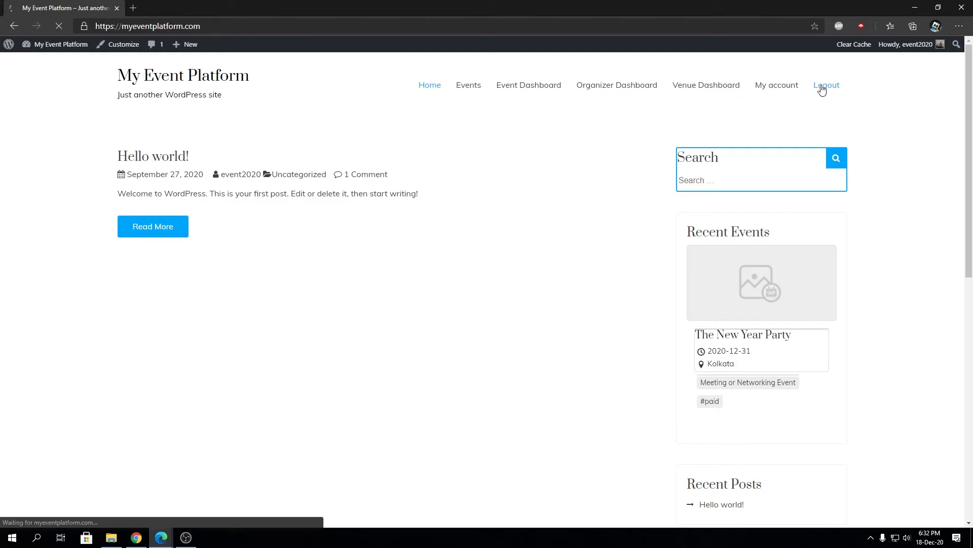
click(827, 85)
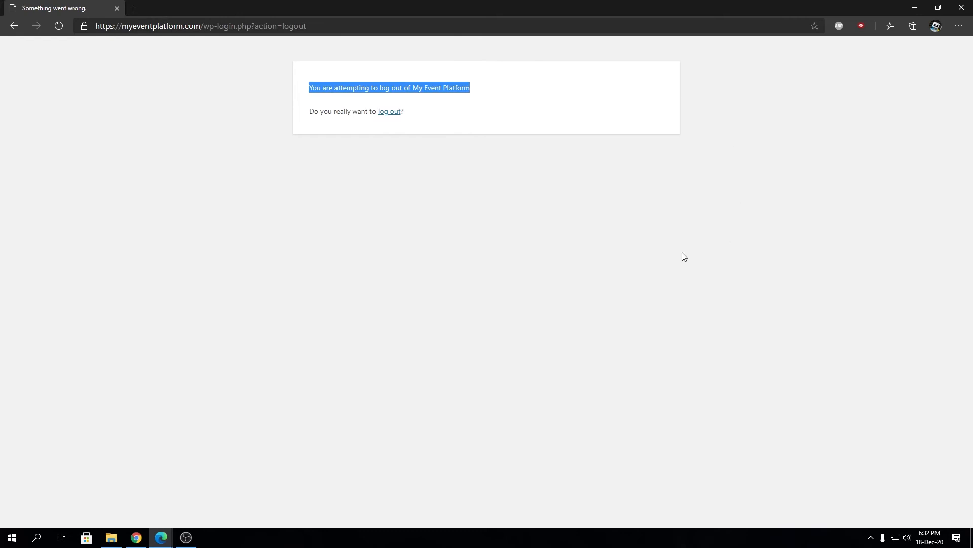
- Confirm 'Do you really want to log out?' to reach the logged-out login screen
click(345, 99)
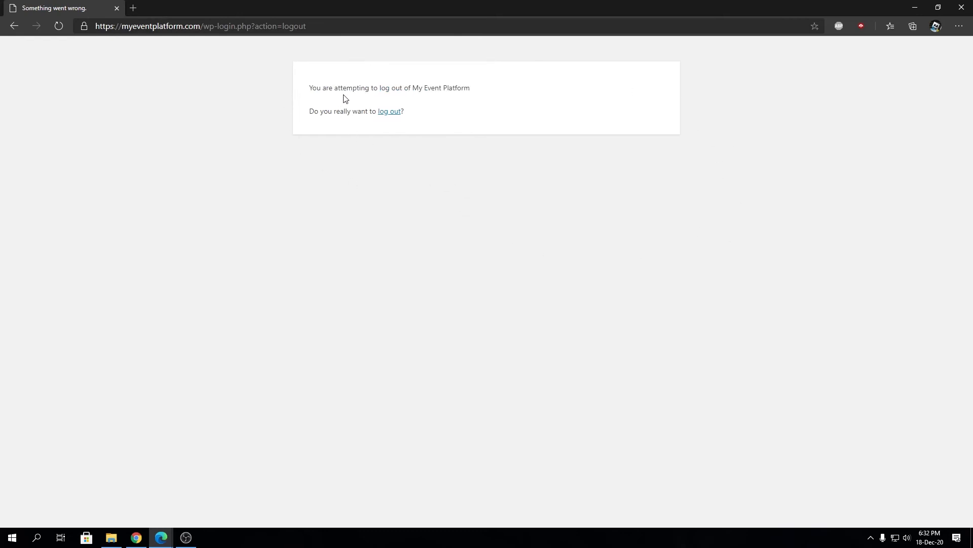
mouse_move(423, 91)
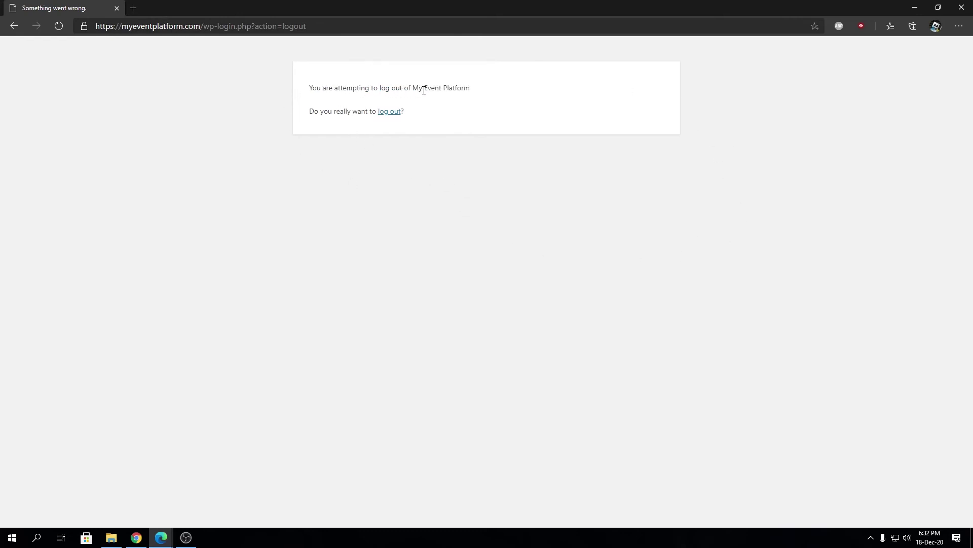
mouse_move(389, 112)
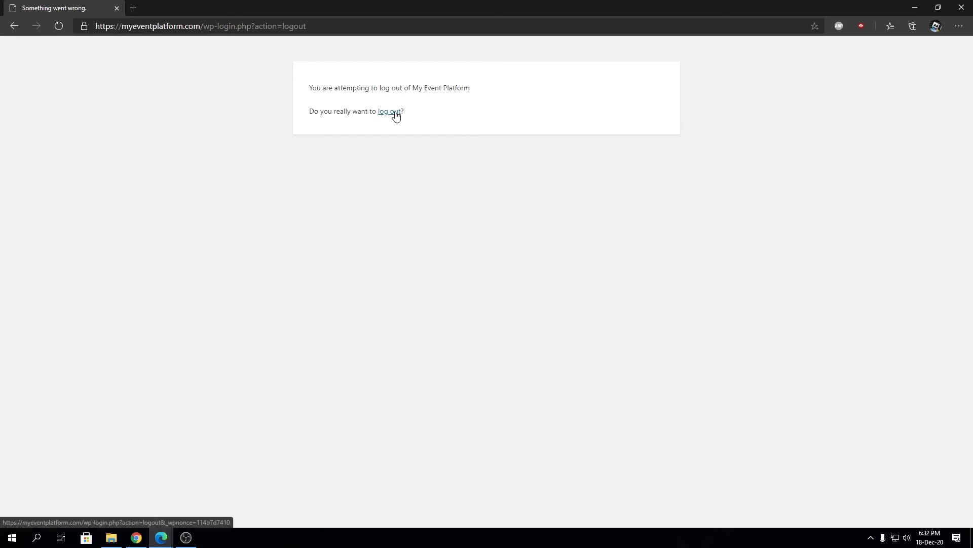
click(389, 111)
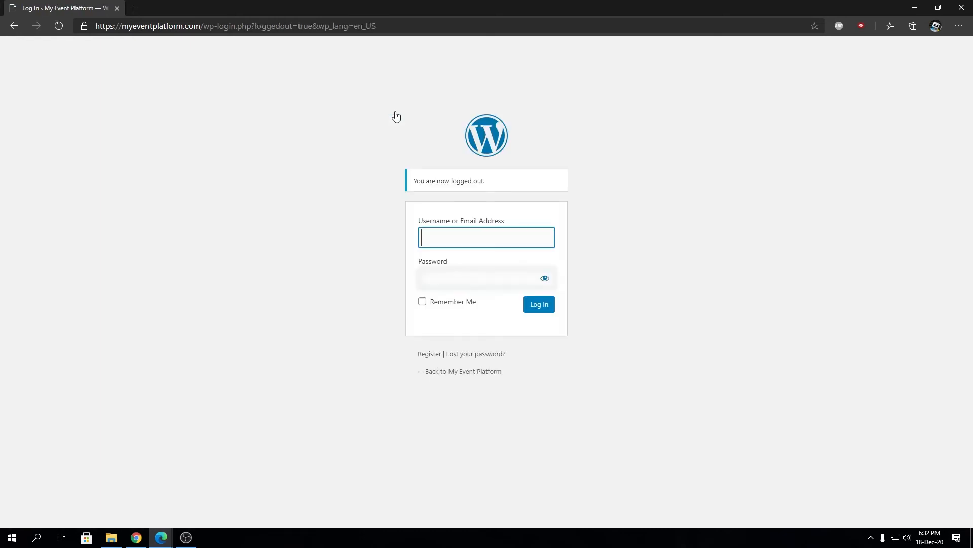